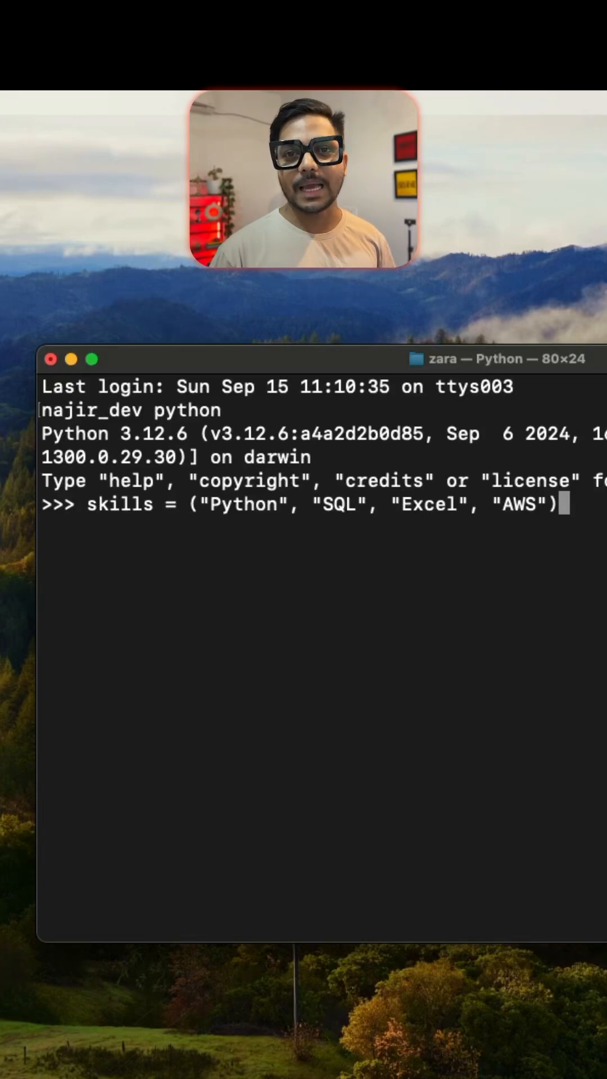
# - Run type(skills) in the REPL to confirm skills is a tuple
pyautogui.doubleClick(121, 504)
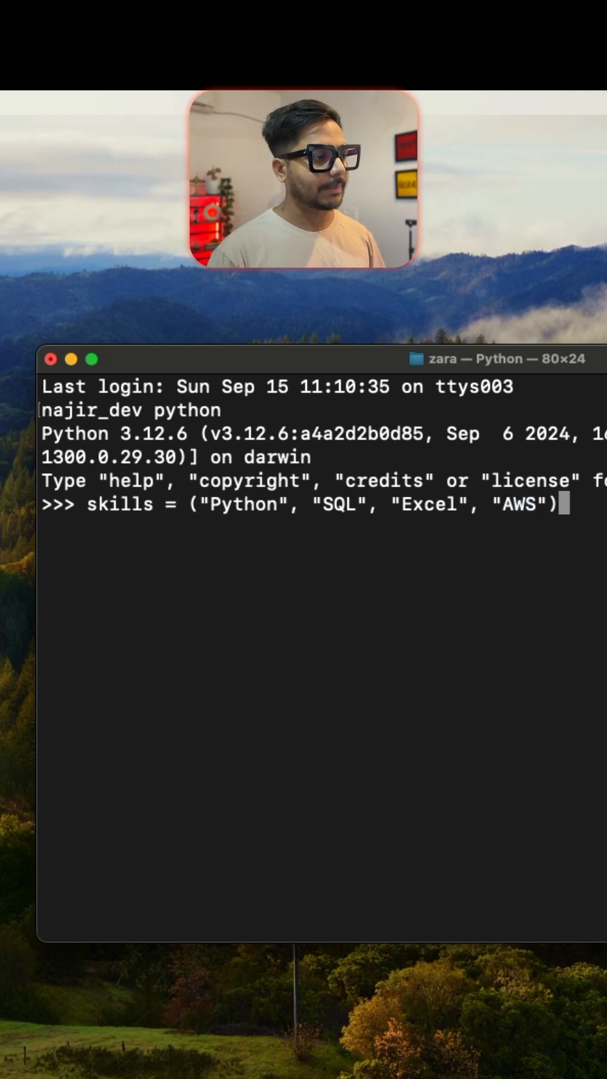
pyautogui.write('type(skills)')
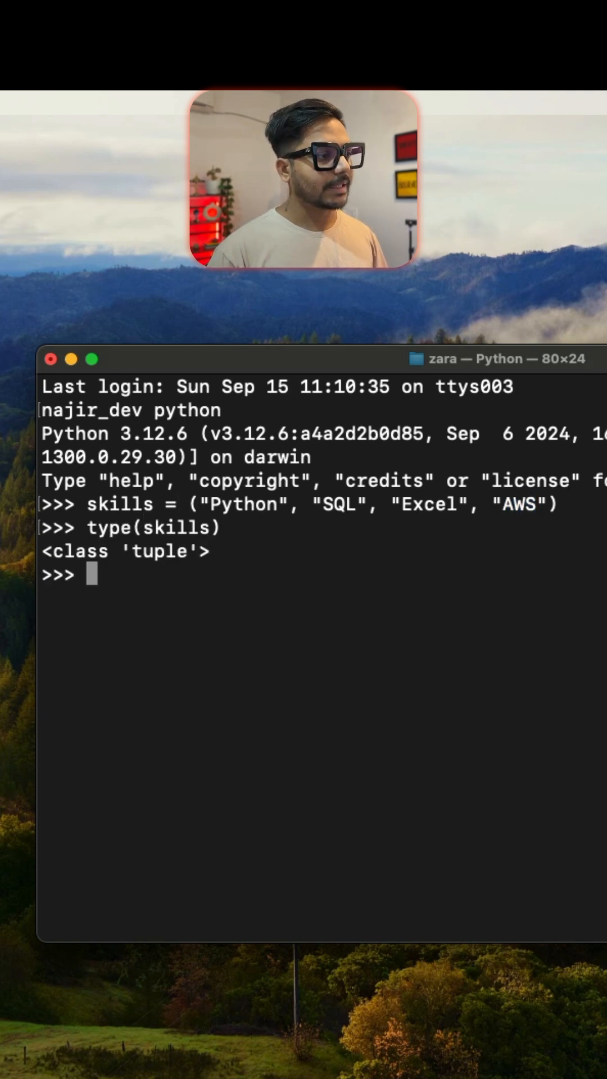
pyautogui.moveTo(522, 507)
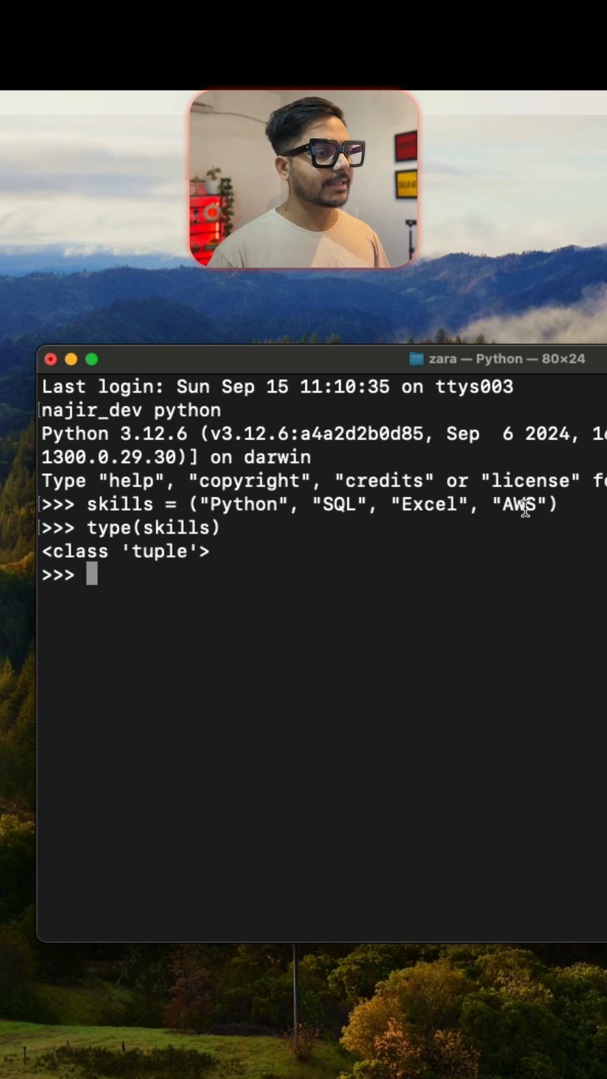
pyautogui.moveTo(342, 574)
pyautogui.write('skills[-1')
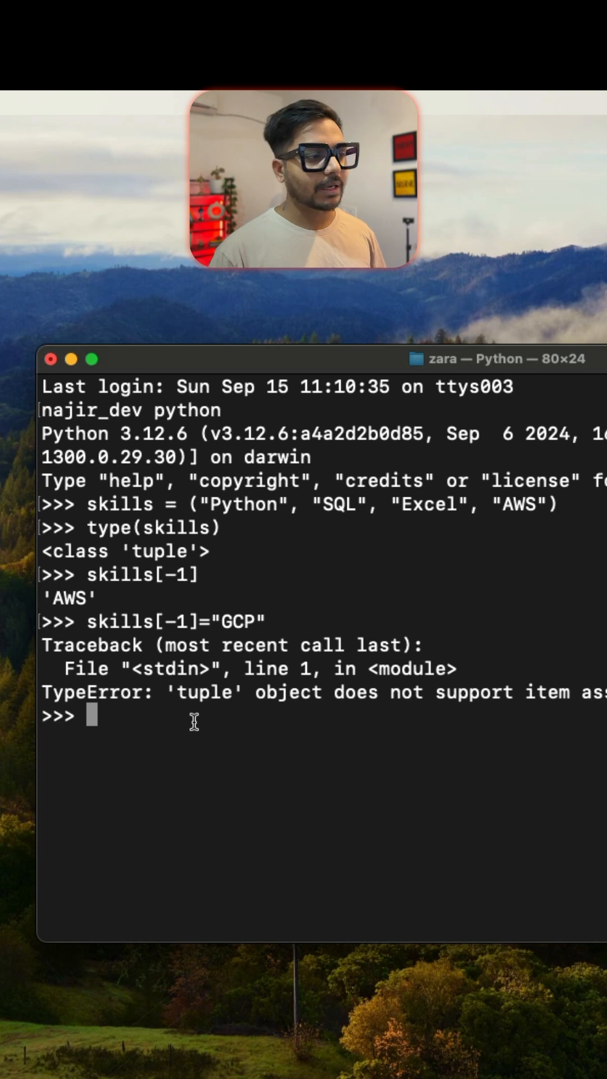
# - Create skills_list from list(skills), then display it and its last item 'AWS'
pyautogui.write('list(')
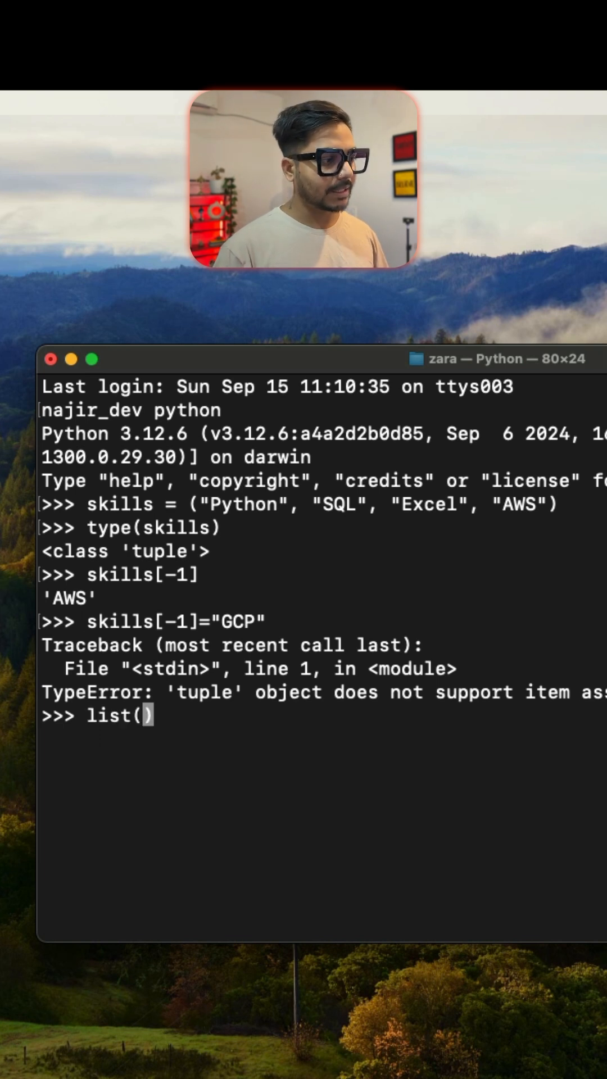
pyautogui.write('skills_list =')
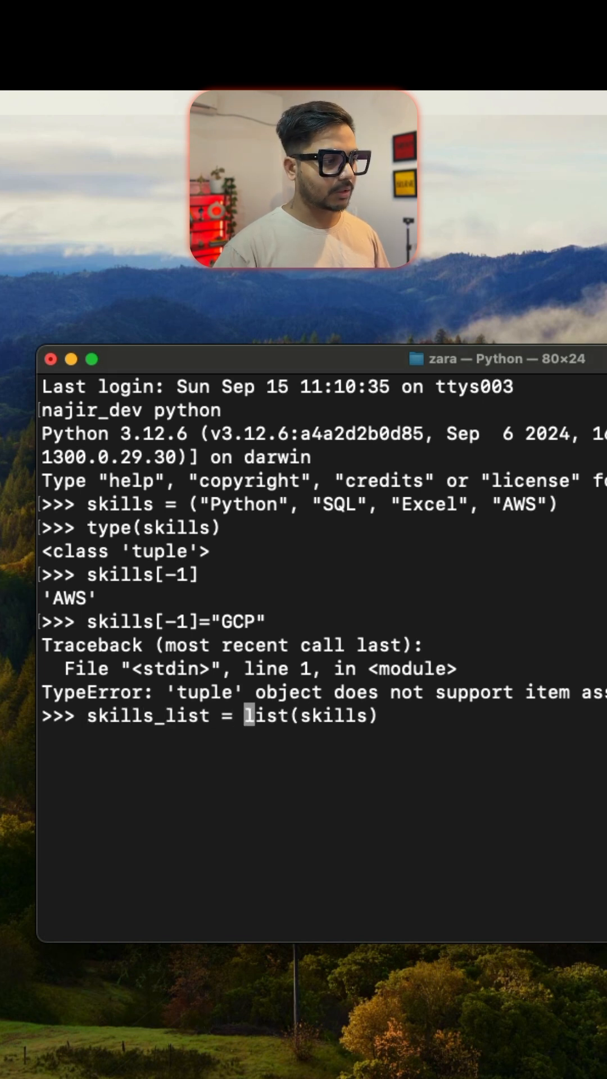
pyautogui.write('skills_list')
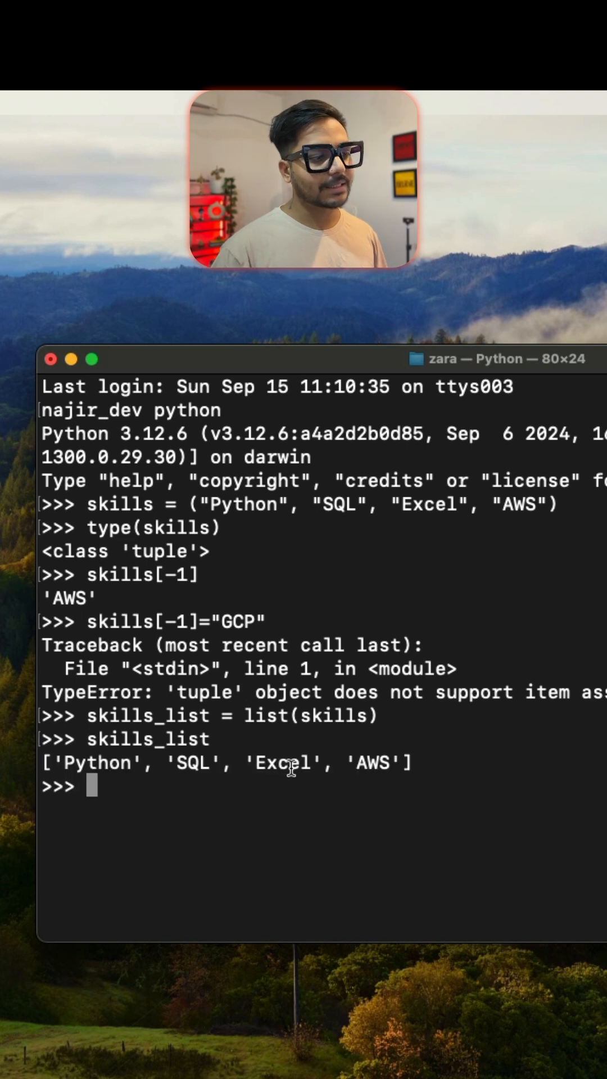
pyautogui.write('skills_list[-1')
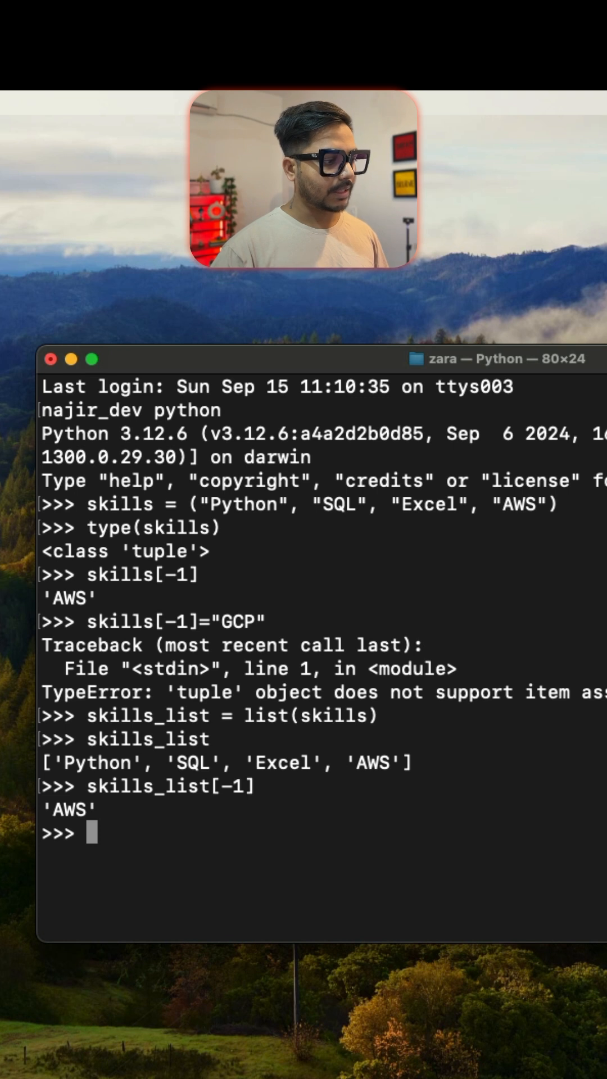
# - Set skills_list[-1] to 'GCP' and rebuild skills as tuple ('Python', 'SQL', 'Excel', 'GCP')
pyautogui.write('skills_list[-1]="GCP')
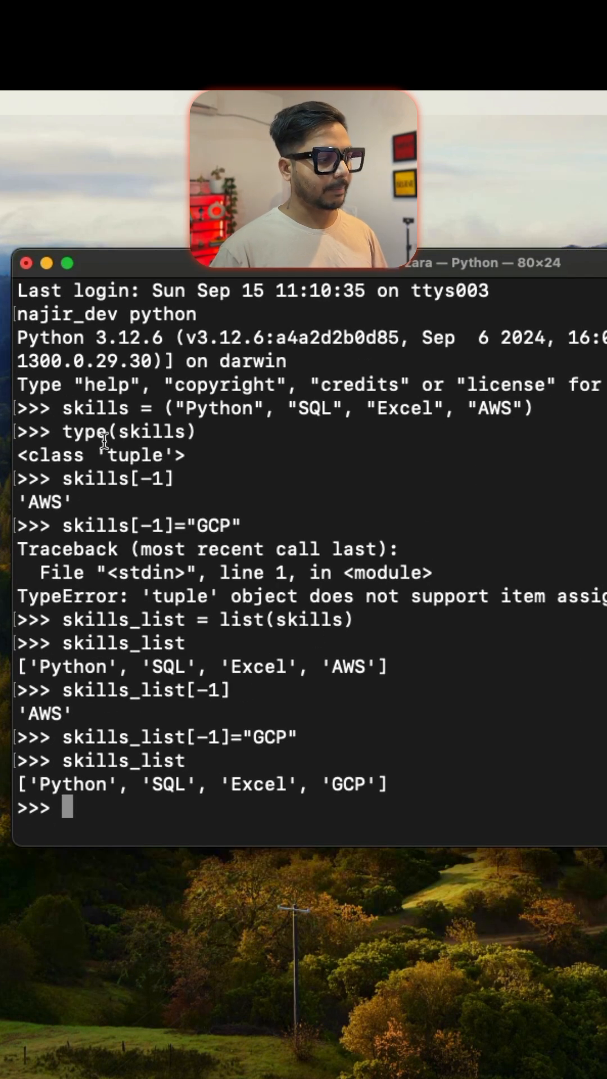
pyautogui.write('ty')
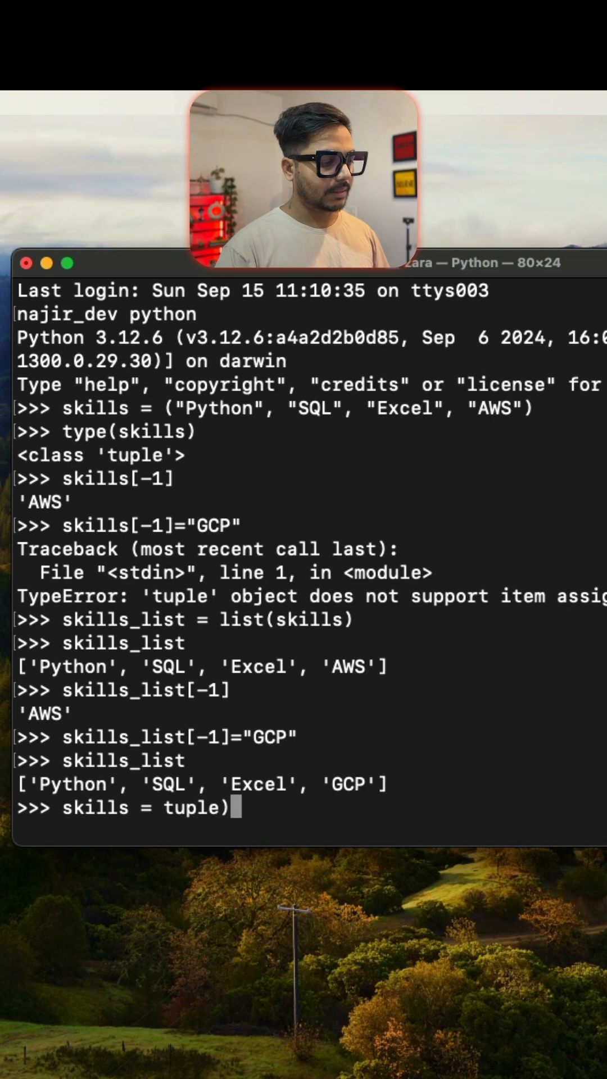
pyautogui.write('(skills_list')
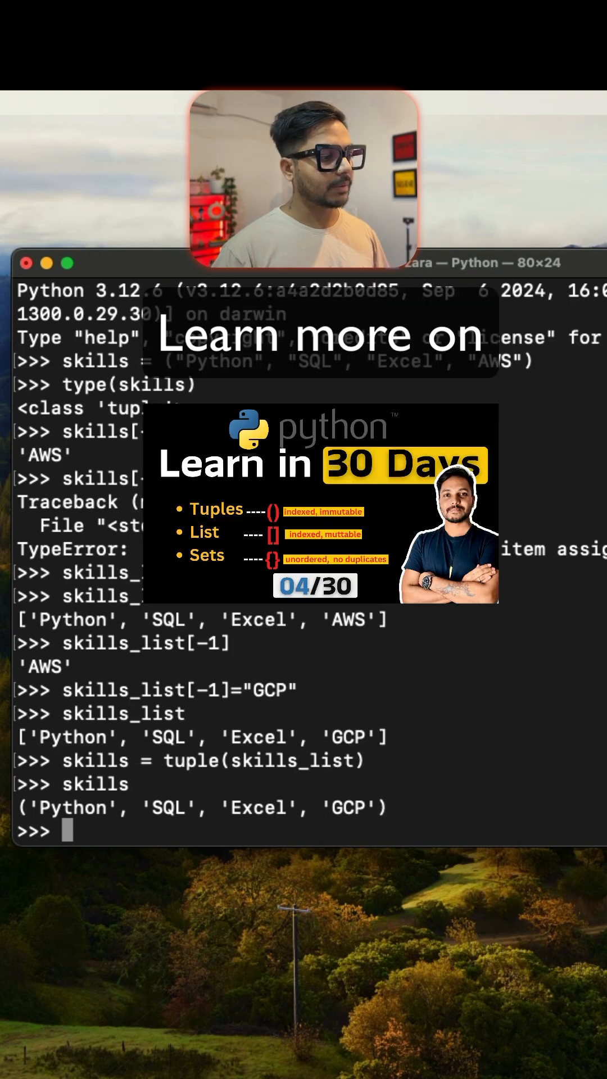
pyautogui.doubleClick(349, 807)
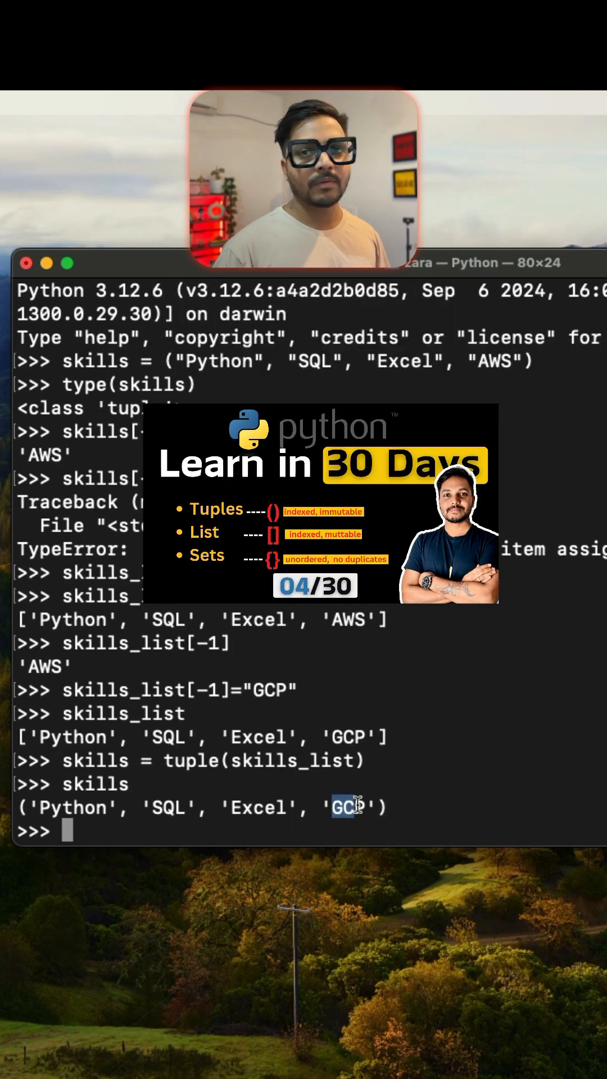